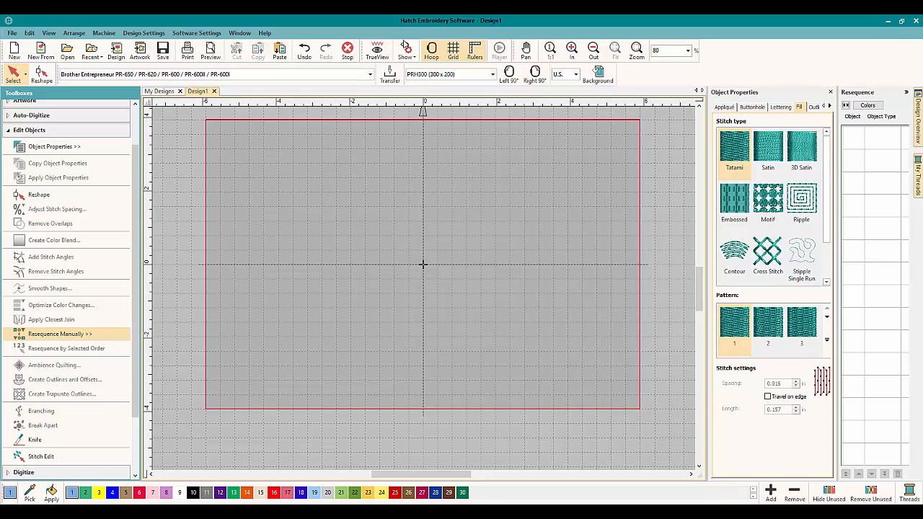
mouse_move(92, 320)
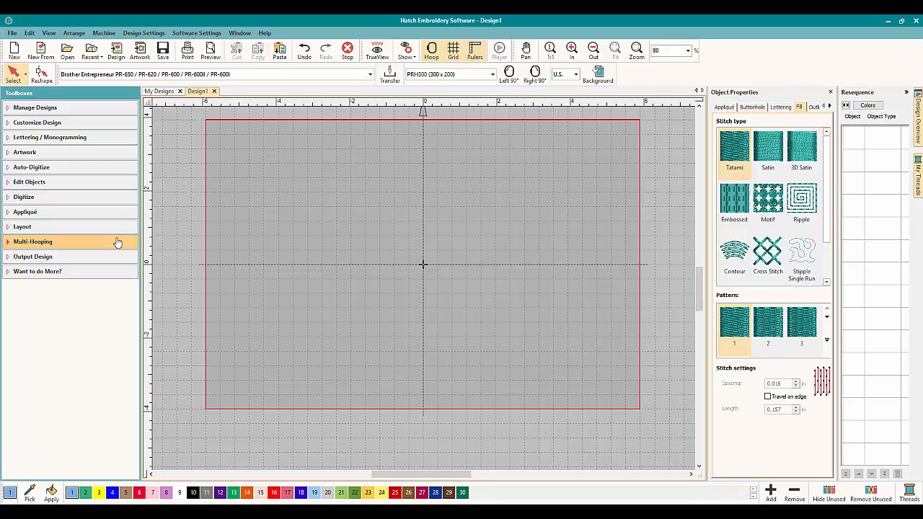
mouse_move(122, 241)
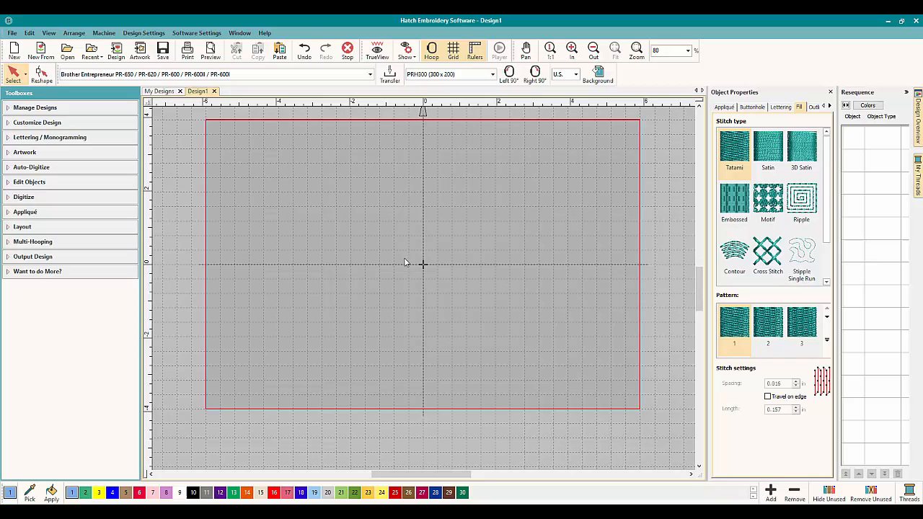
mouse_move(239, 214)
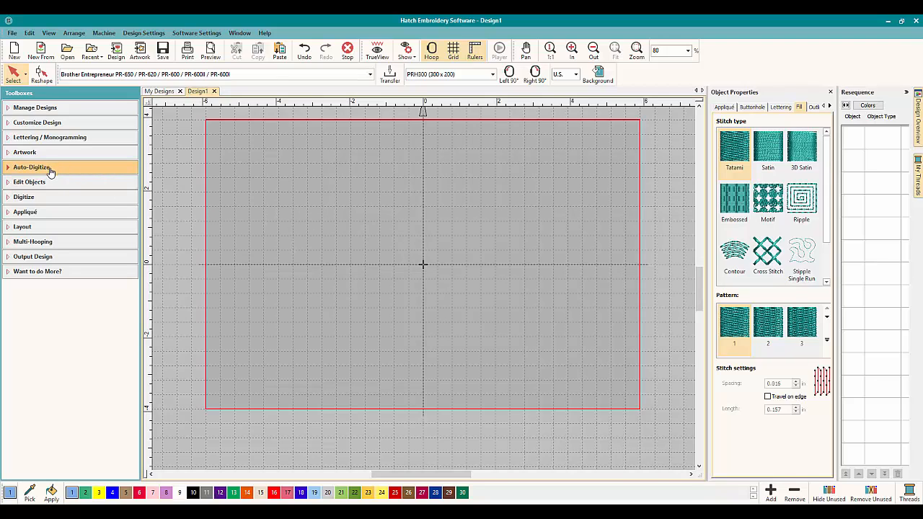
Draw a large filled rectangle in the hoop with the Digitize Rectangle / Square tool.
left_click(23, 197)
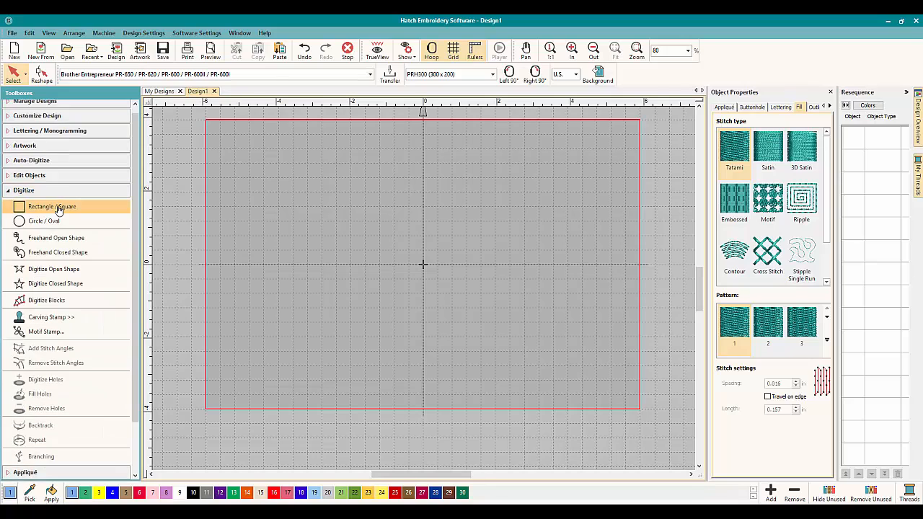
left_click(51, 206)
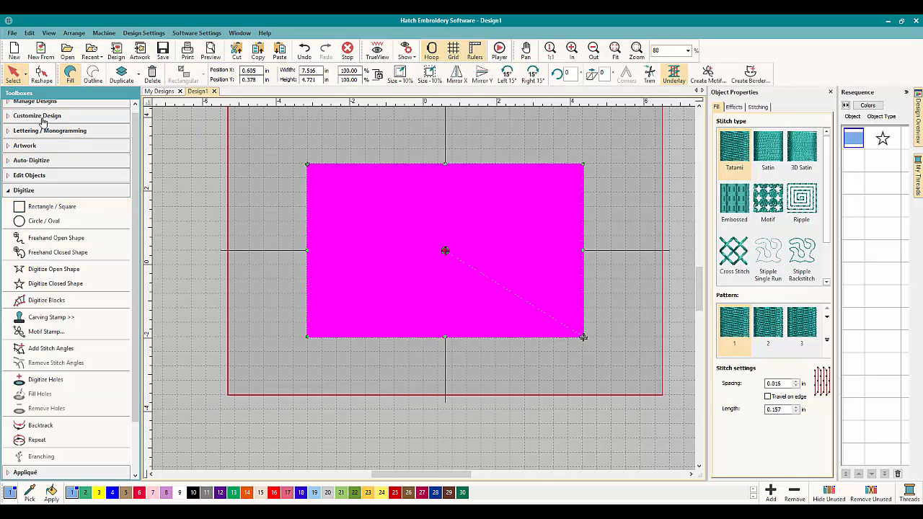
left_click(23, 197)
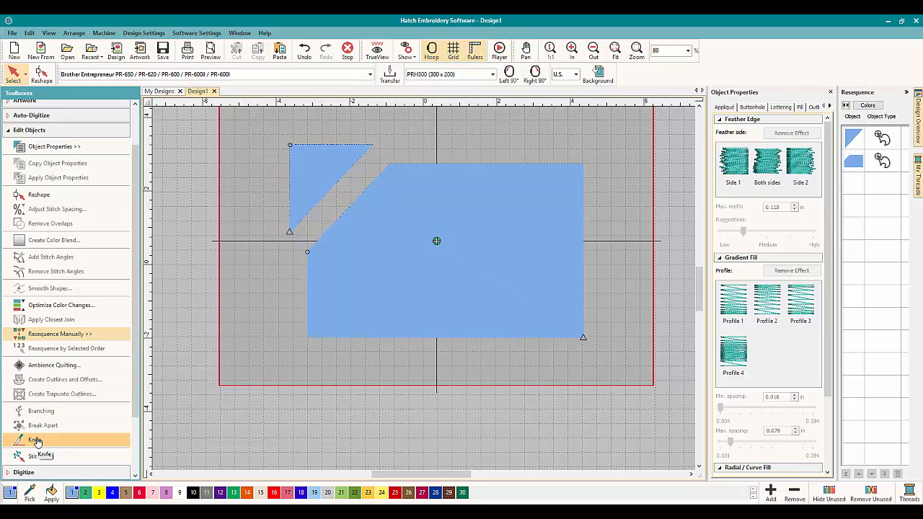
Knife a bent cut across the rectangle's upper part, splitting off a slanted band.
left_click(34, 441)
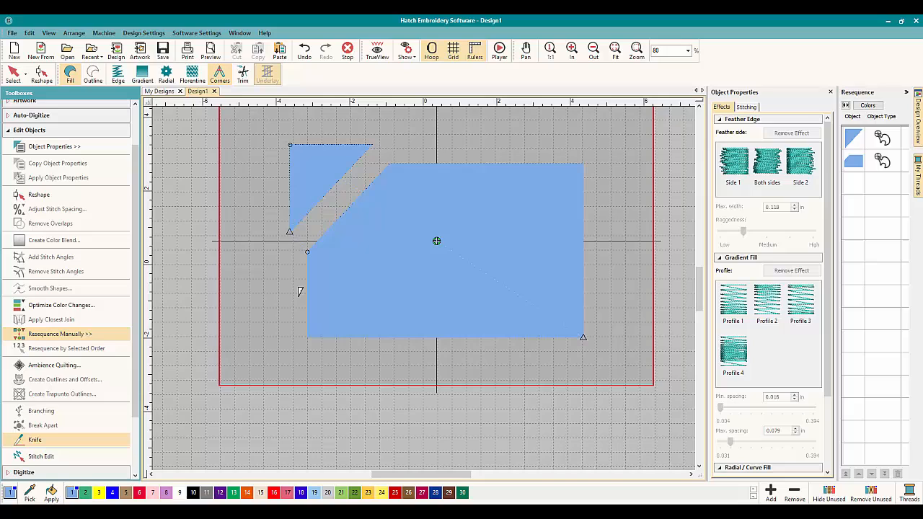
left_click_drag(299, 294, 415, 196)
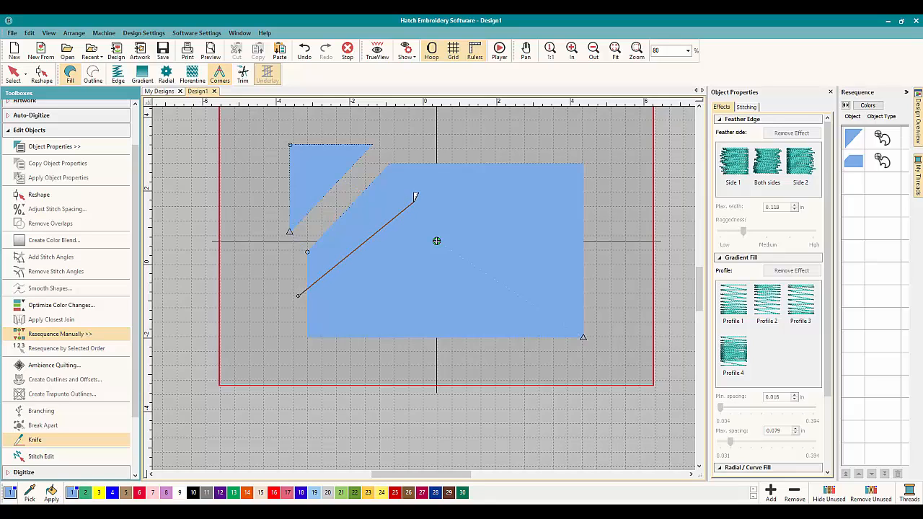
left_click_drag(415, 196, 609, 157)
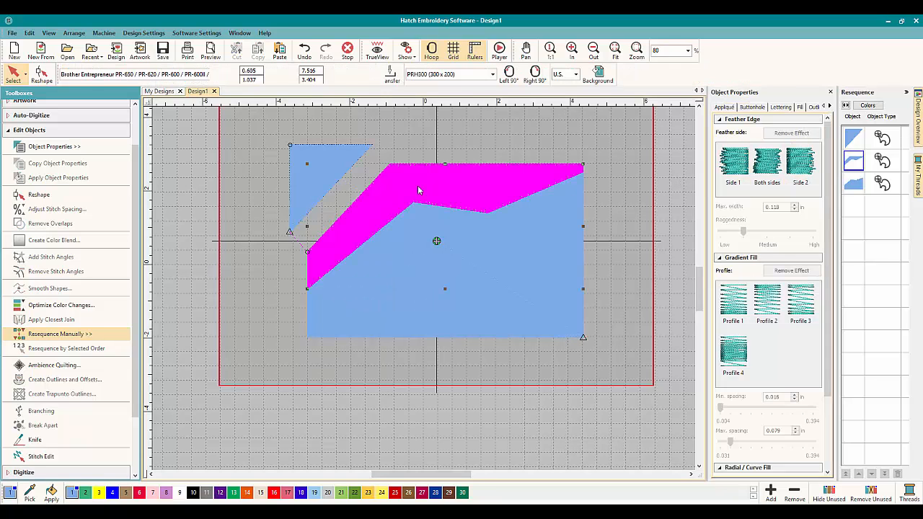
left_click(414, 177)
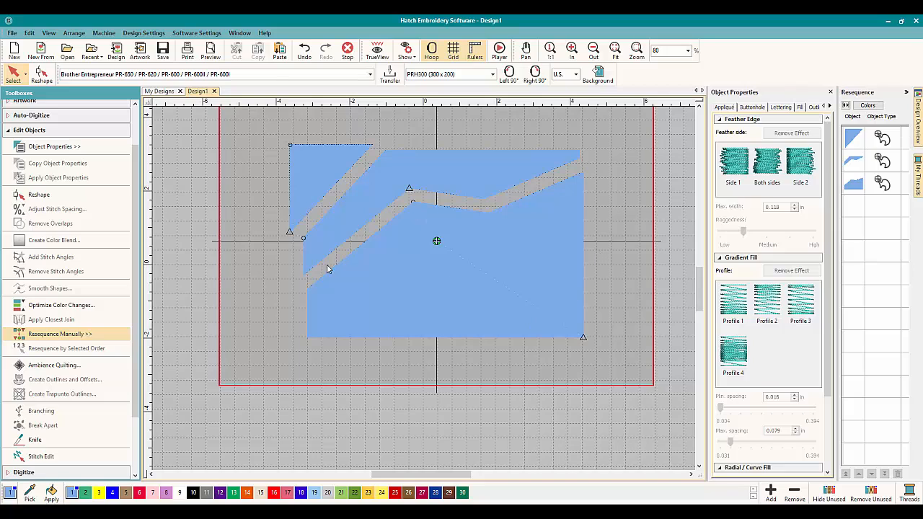
mouse_move(569, 169)
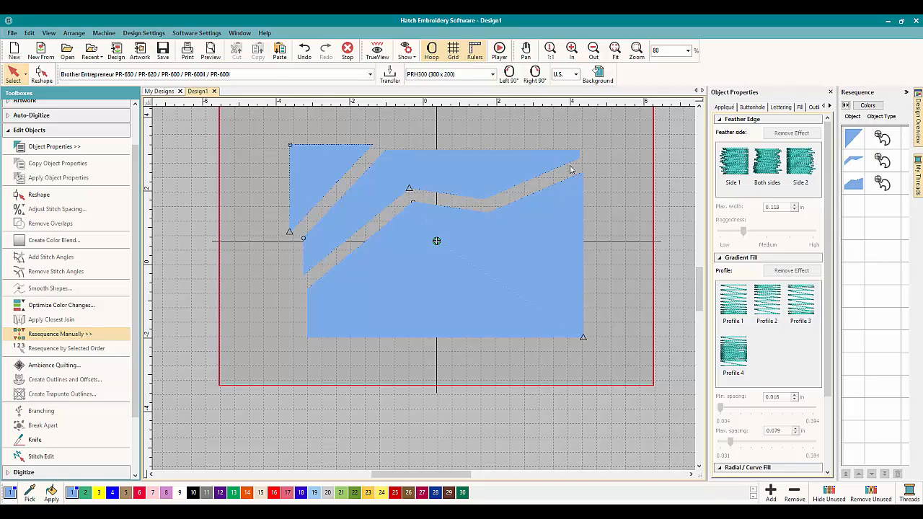
mouse_move(332, 169)
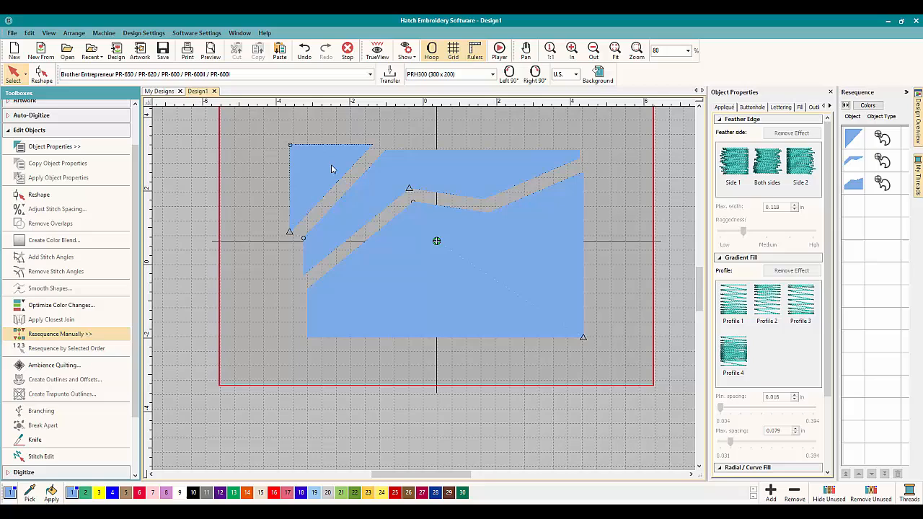
mouse_move(436, 230)
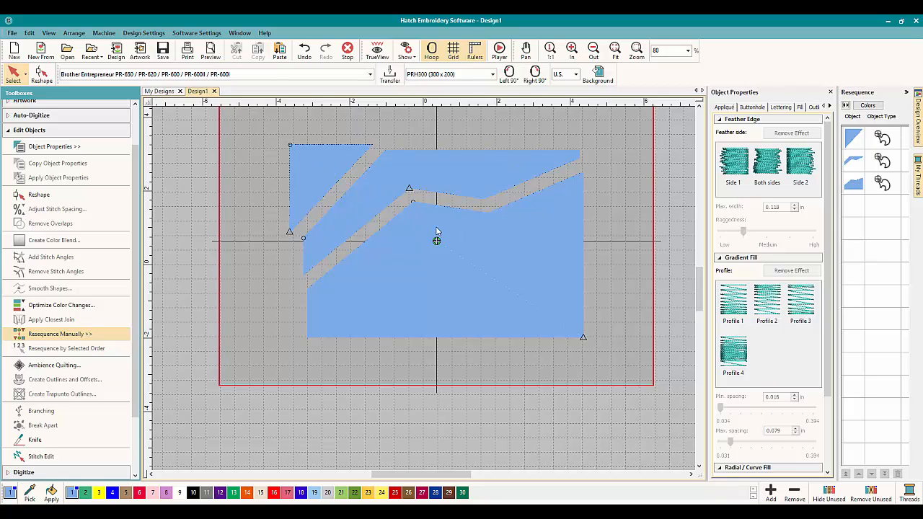
mouse_move(196, 323)
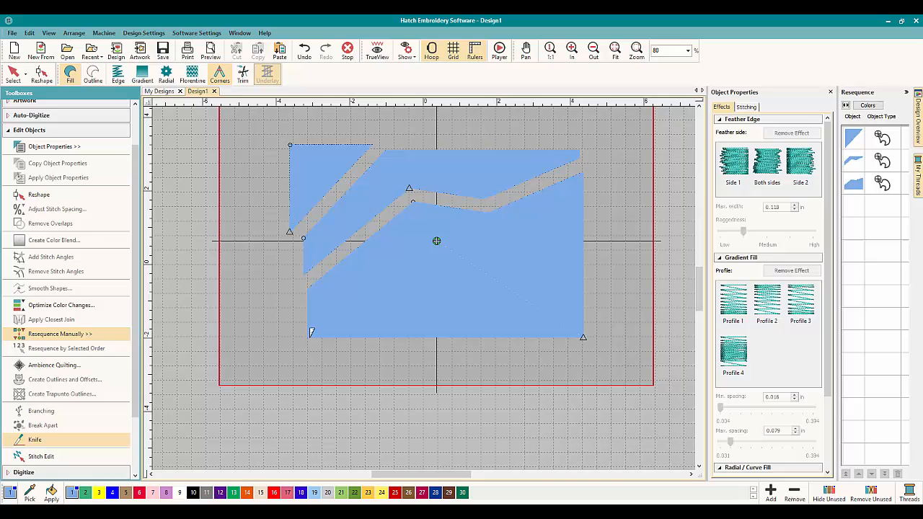
Knife an arc across the rectangle's bottom and select the dome-shaped piece.
left_click_drag(309, 337, 451, 249)
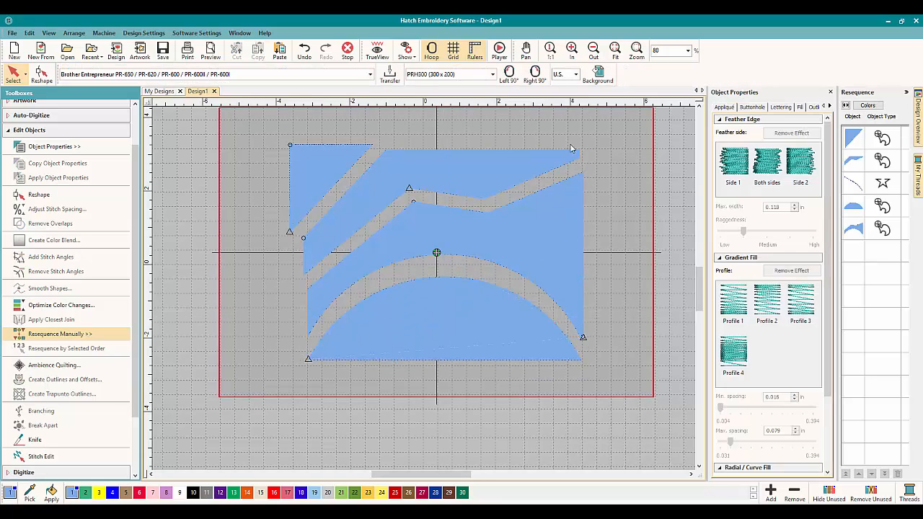
left_click(325, 181)
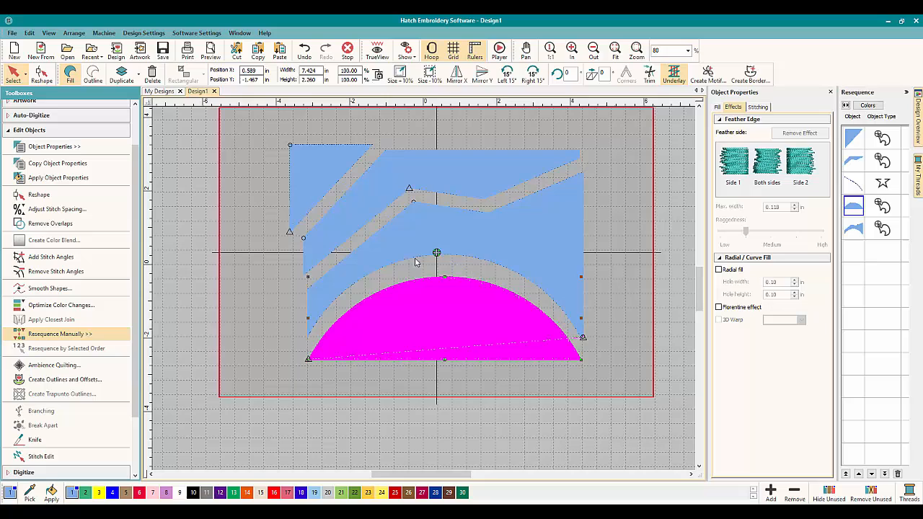
mouse_move(526, 296)
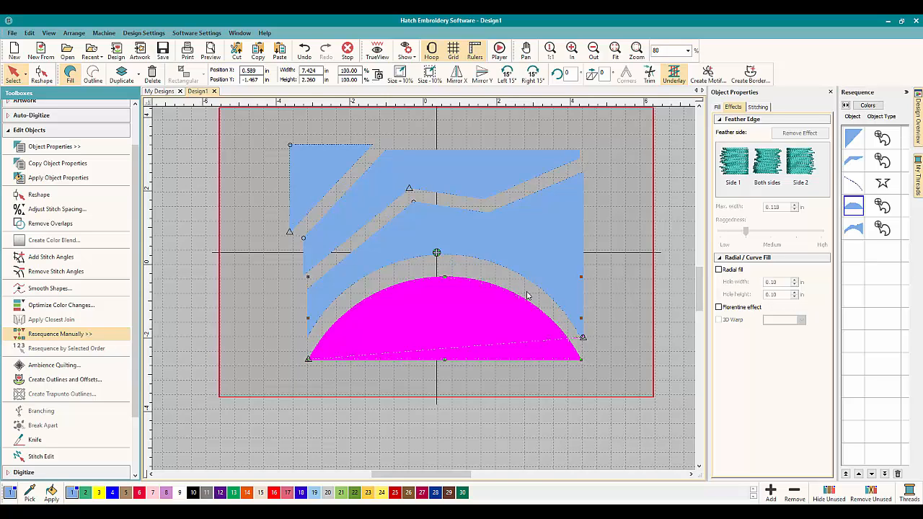
mouse_move(582, 348)
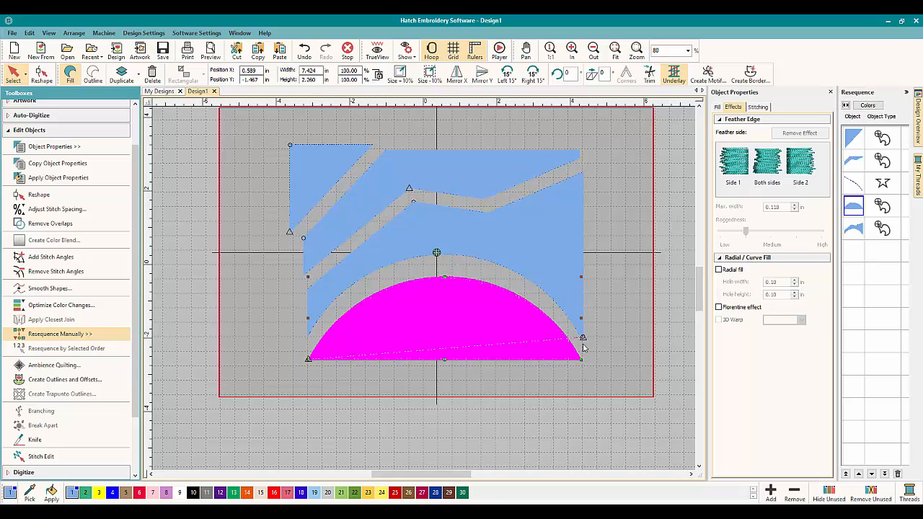
mouse_move(532, 198)
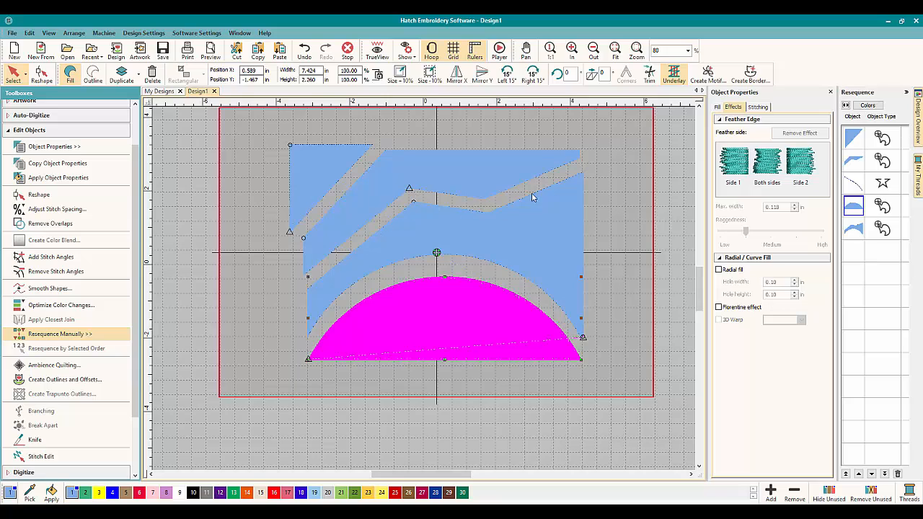
mouse_move(298, 279)
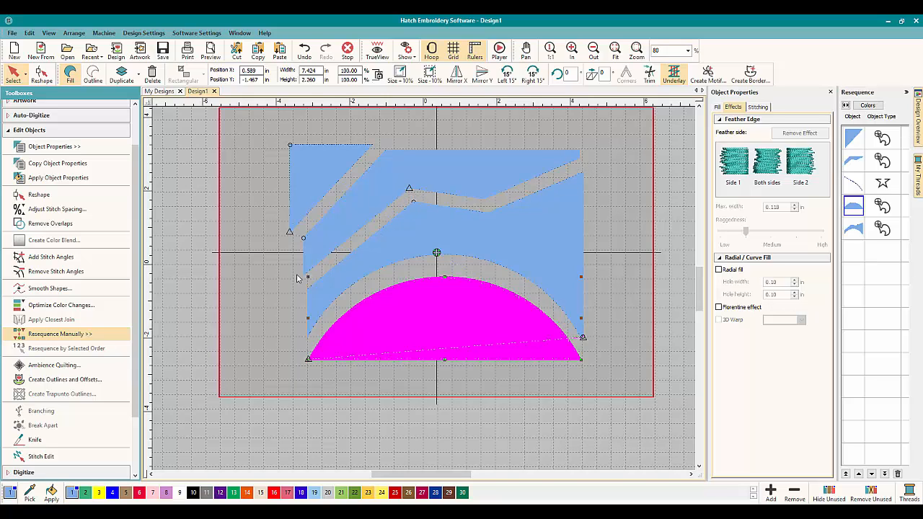
mouse_move(524, 255)
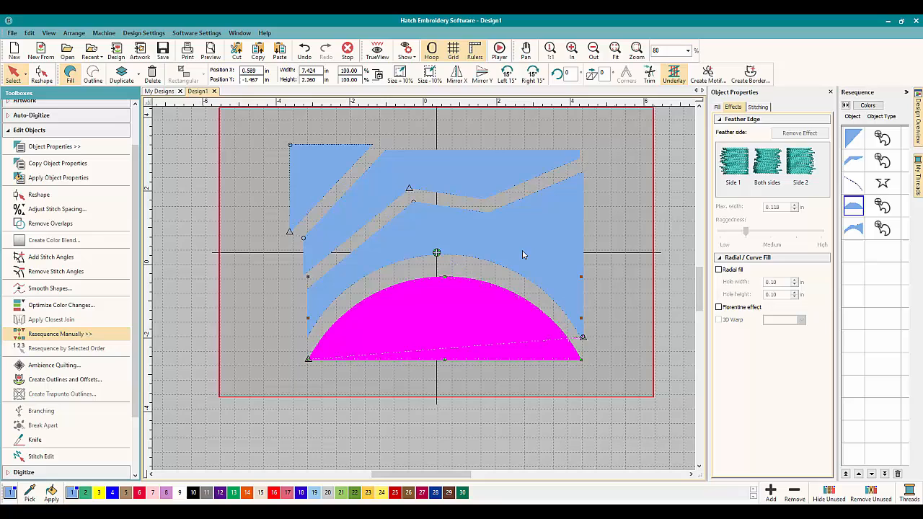
mouse_move(60, 431)
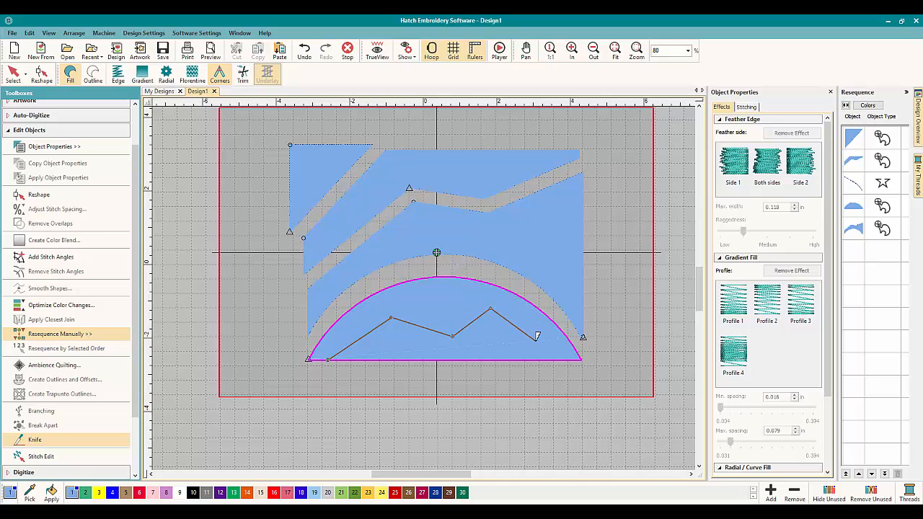
Slice the dome piece in two with a zigzag Knife cut.
left_click_drag(537, 335, 561, 340)
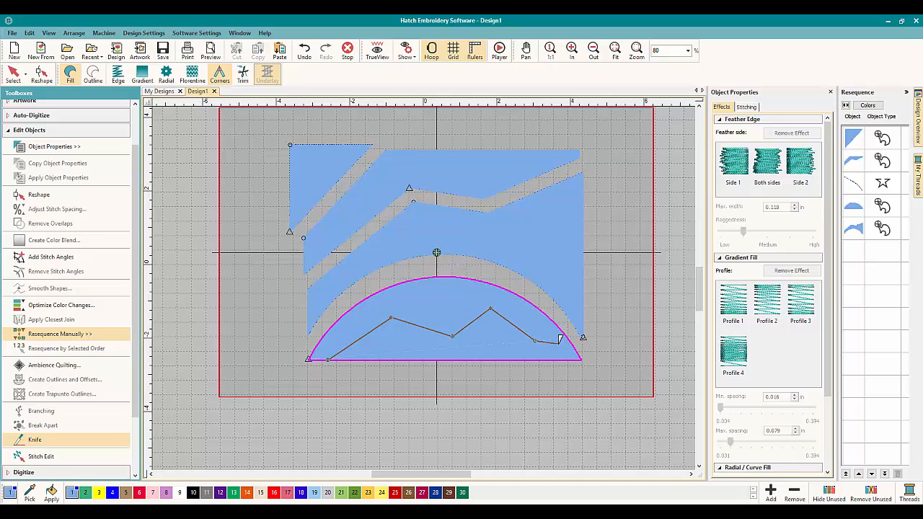
left_click_drag(559, 340, 582, 353)
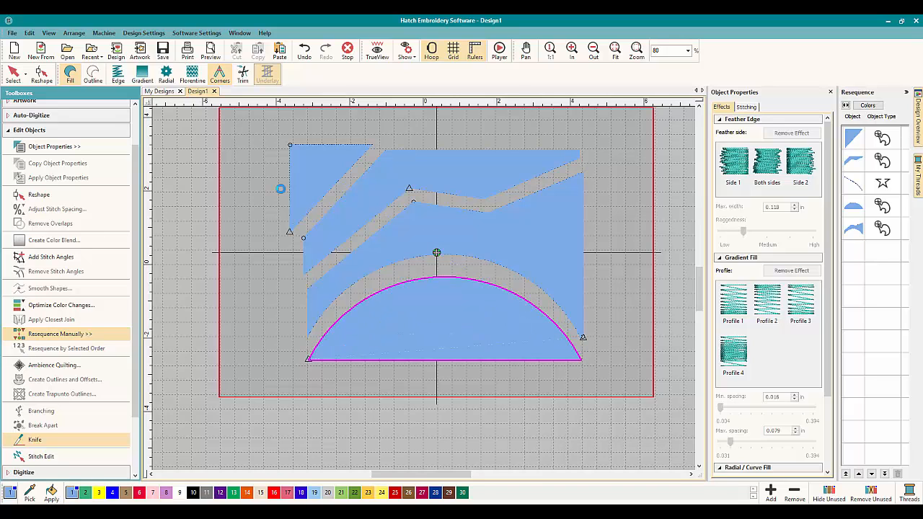
left_click(436, 325)
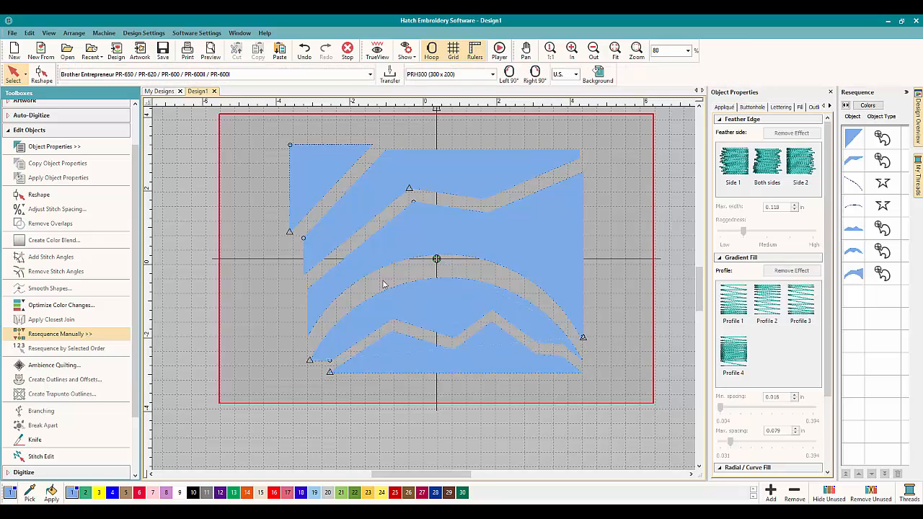
mouse_move(453, 358)
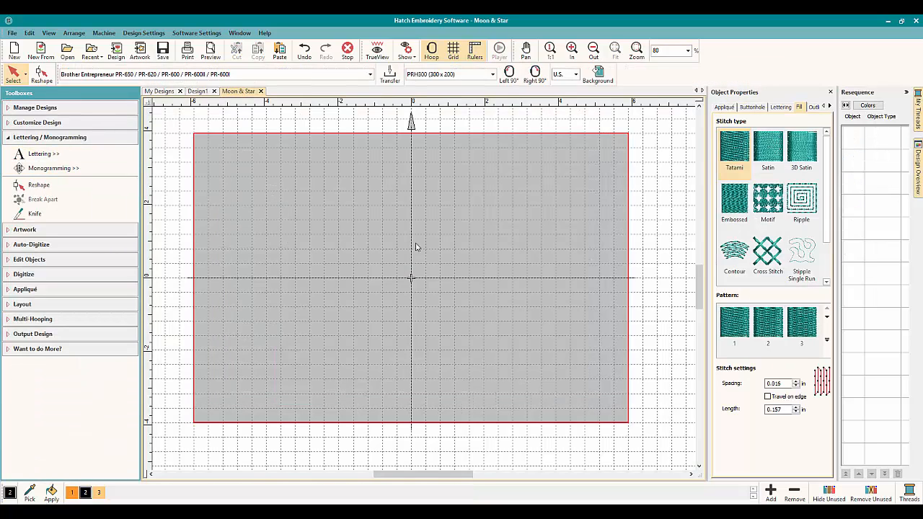
mouse_move(327, 243)
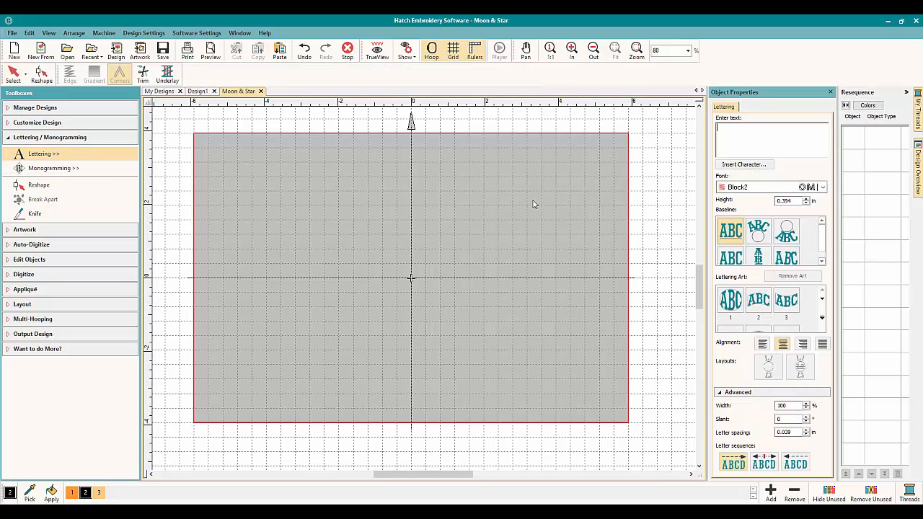
mouse_move(682, 158)
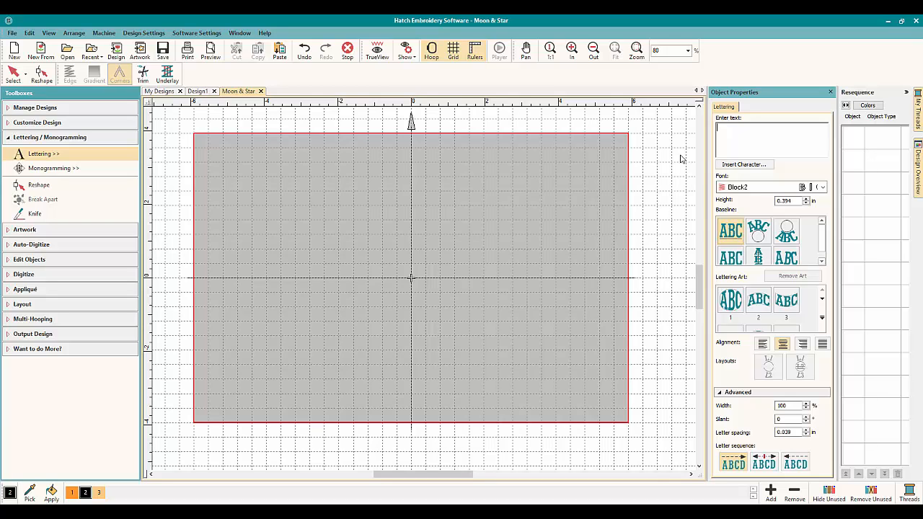
Type the OML lettering text for the Moon & Star design.
type("OML")
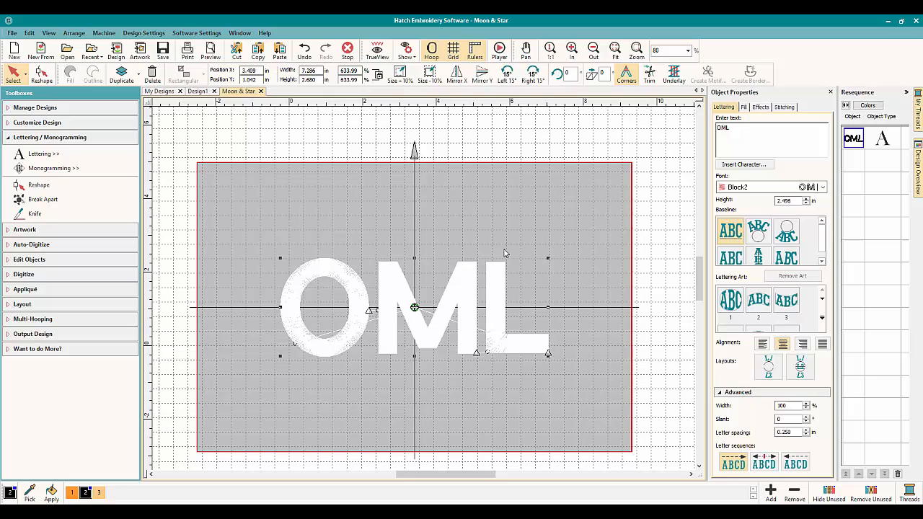
mouse_move(604, 361)
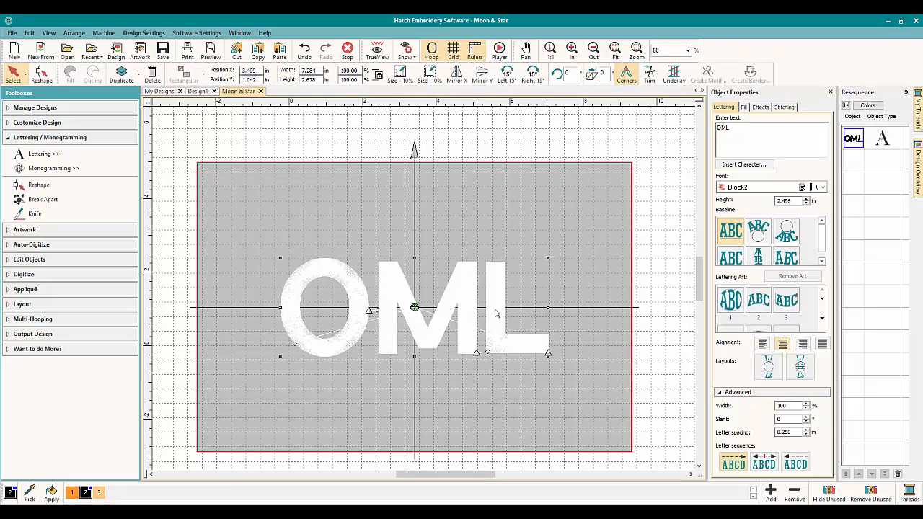
Zoom to 100% and colour the OML lettering orange from the palette.
left_click(783, 107)
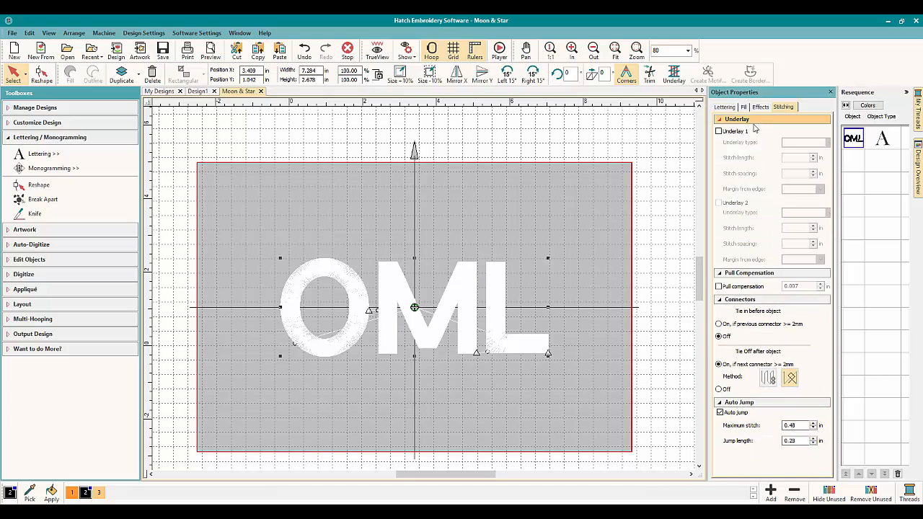
left_click(743, 106)
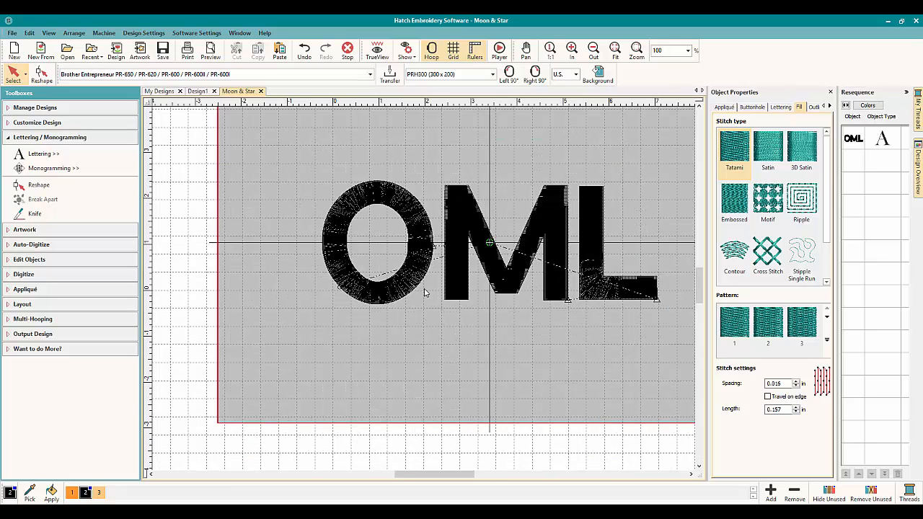
left_click(490, 241)
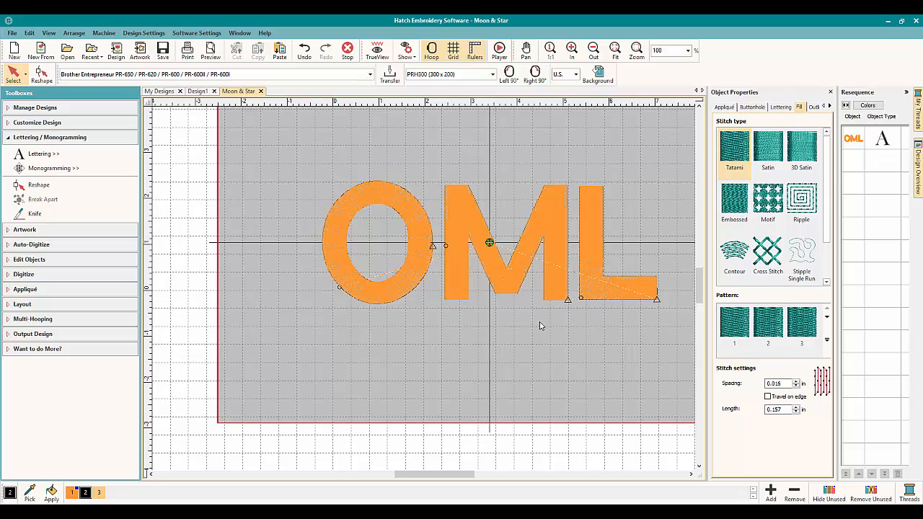
mouse_move(544, 331)
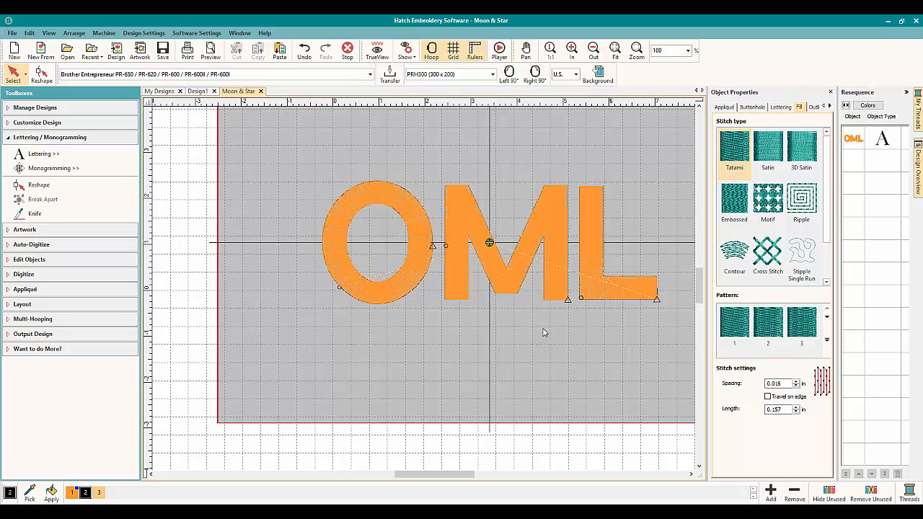
mouse_move(565, 321)
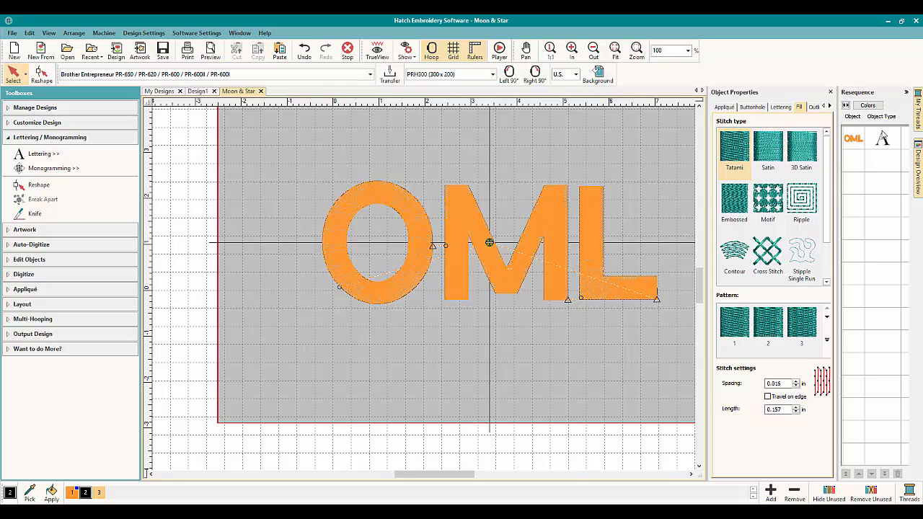
mouse_move(886, 139)
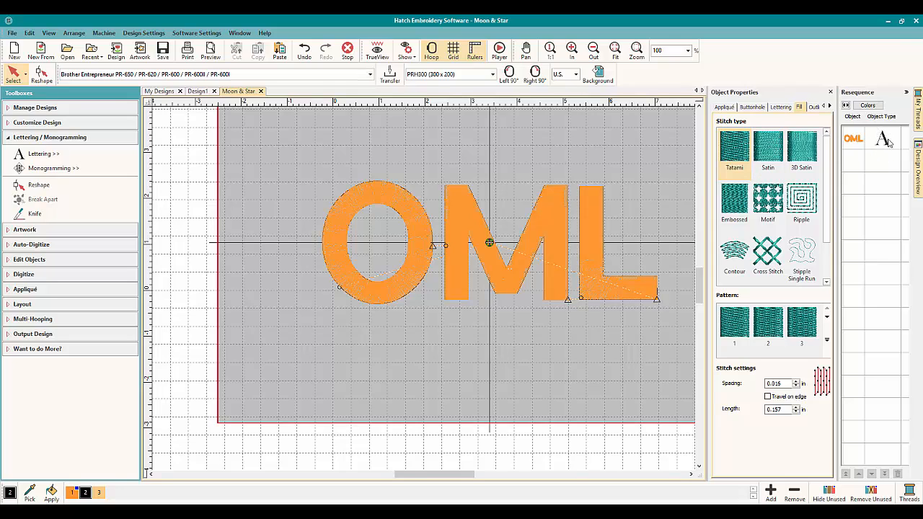
mouse_move(870, 147)
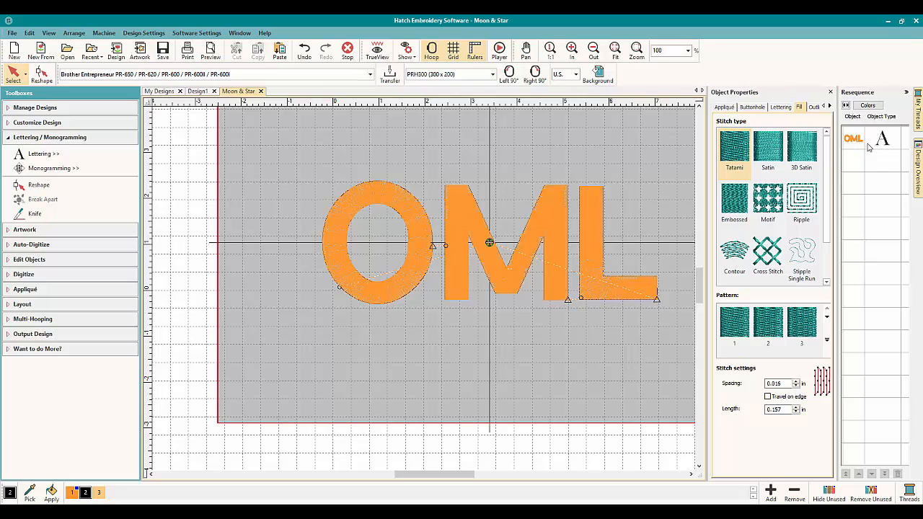
mouse_move(337, 232)
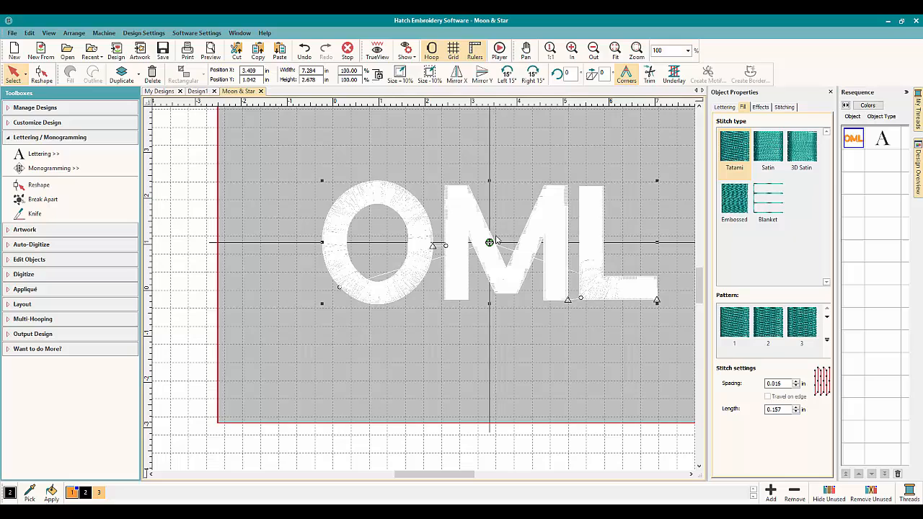
mouse_move(342, 253)
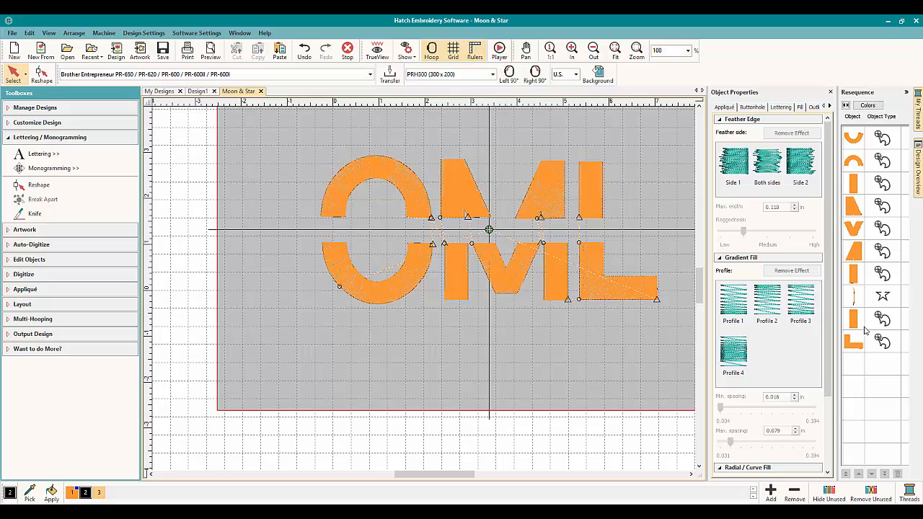
mouse_move(588, 202)
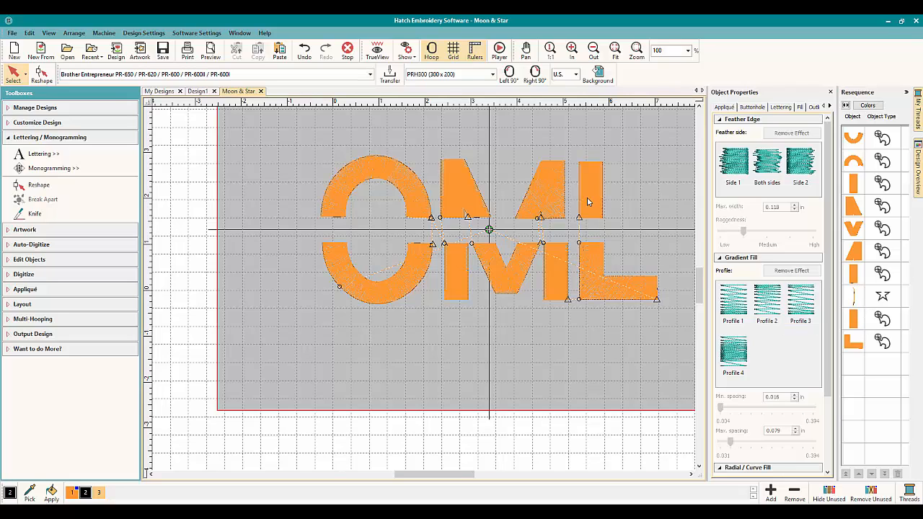
Place 'Embroidery' lettering in the gap between the OML halves.
left_click(465, 187)
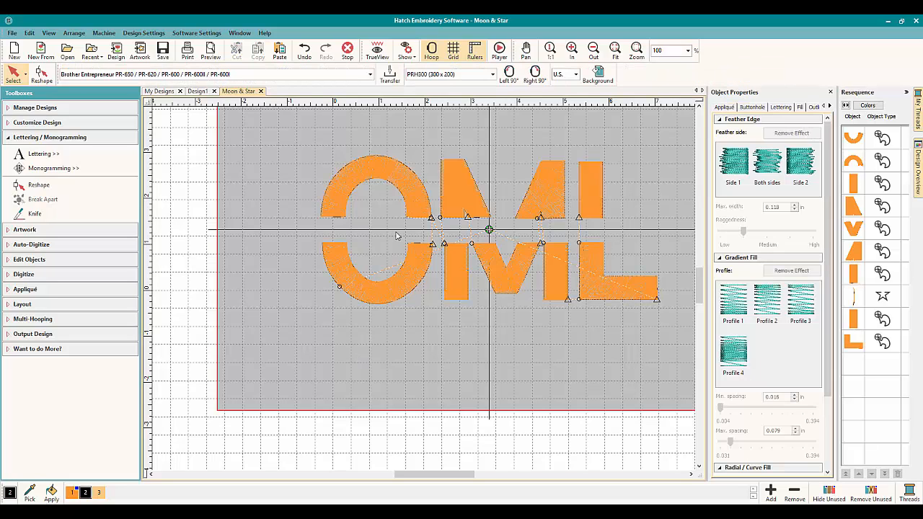
mouse_move(54, 168)
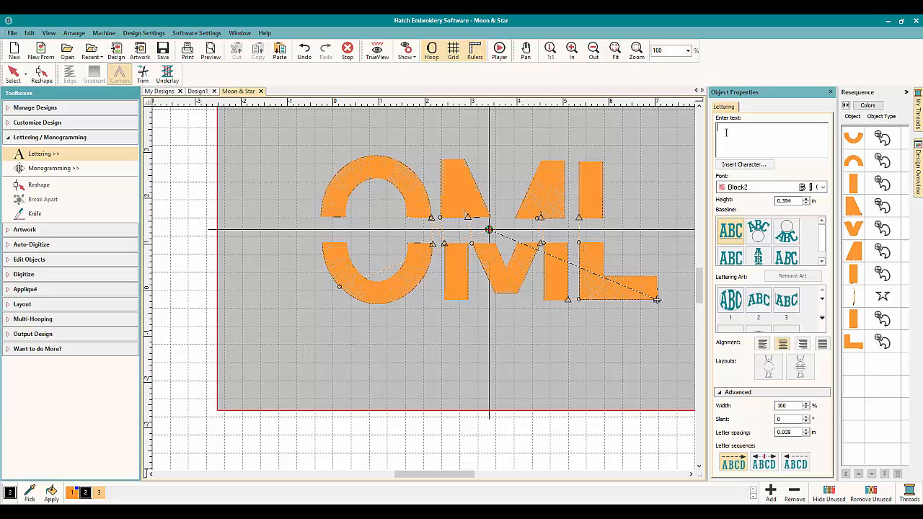
type("Embroidery")
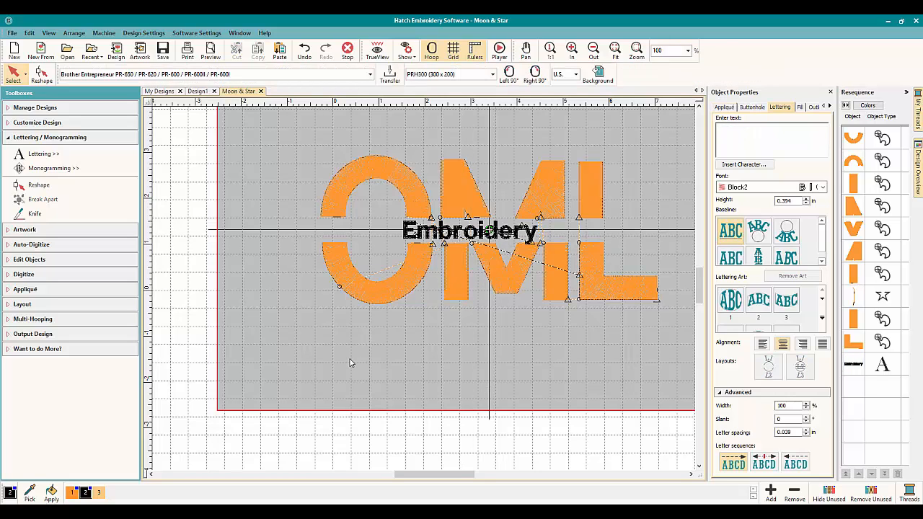
mouse_move(388, 222)
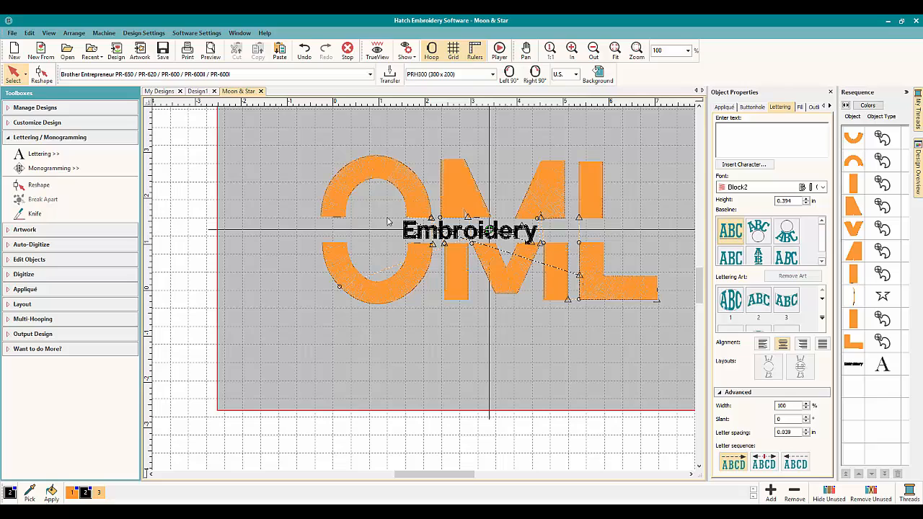
mouse_move(324, 182)
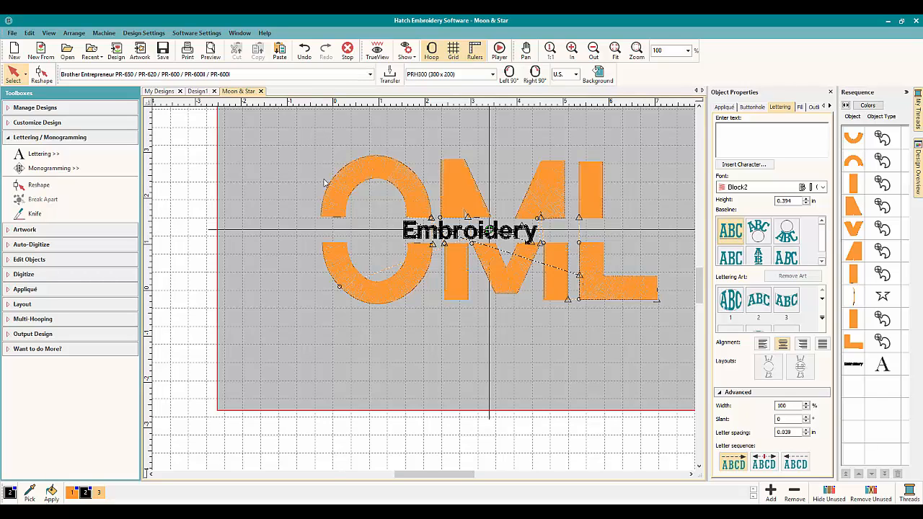
mouse_move(302, 143)
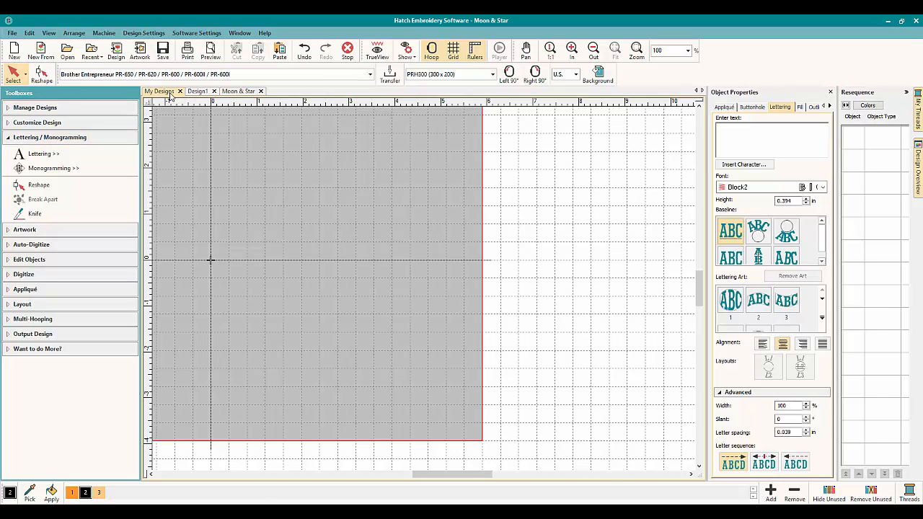
Open Moon & Star.EMB from the My Designs library.
left_click(199, 91)
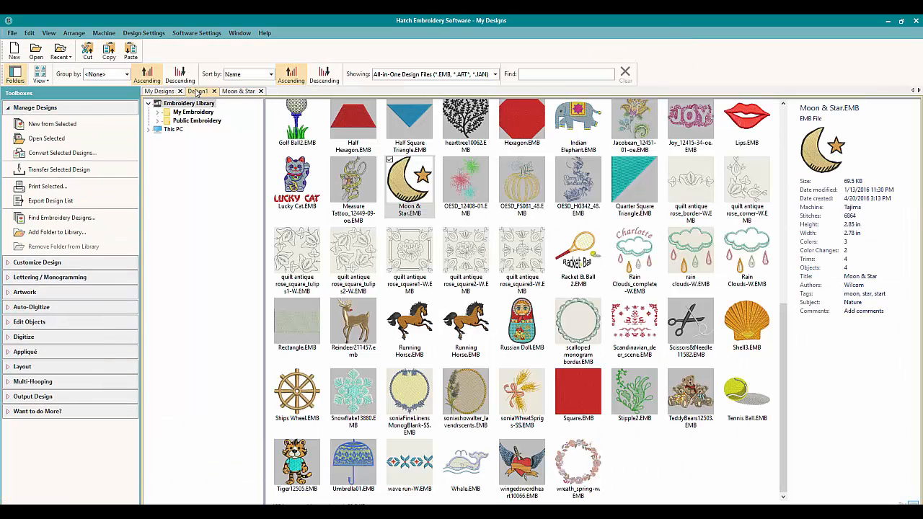
left_click(196, 91)
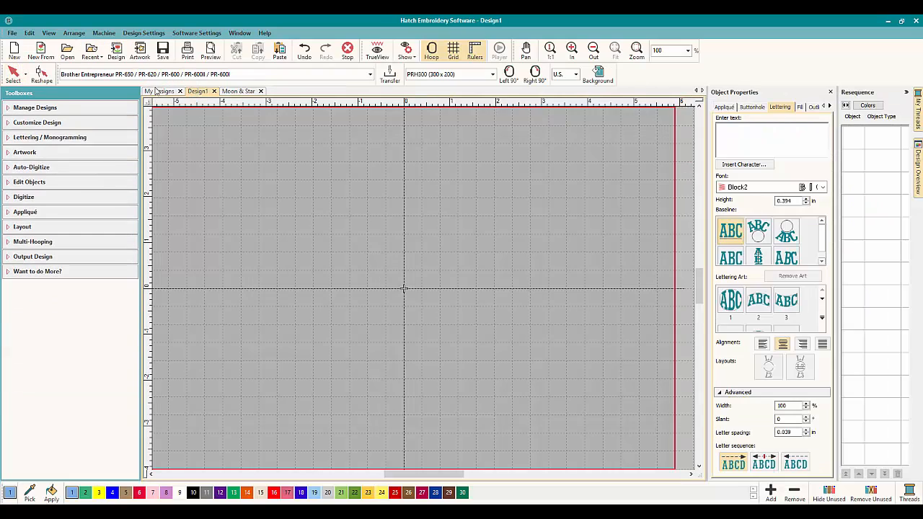
left_click(160, 91)
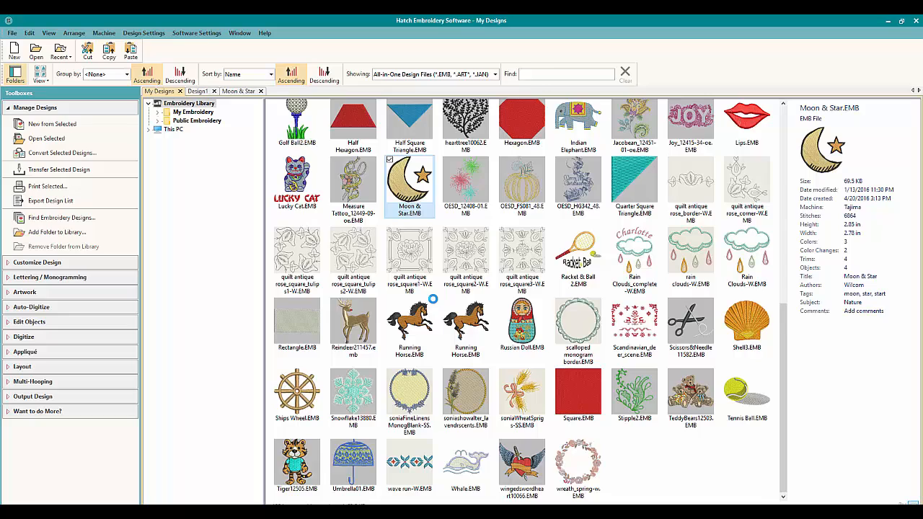
double_click(408, 182)
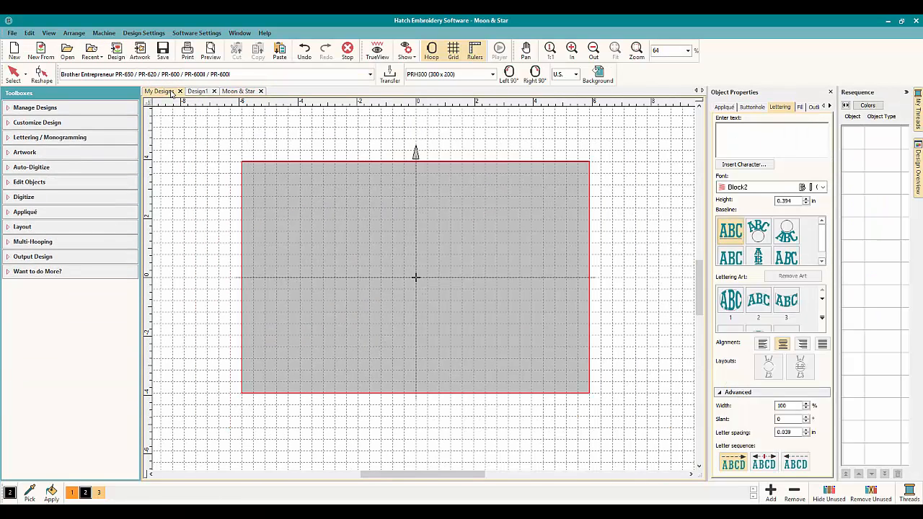
left_click(159, 91)
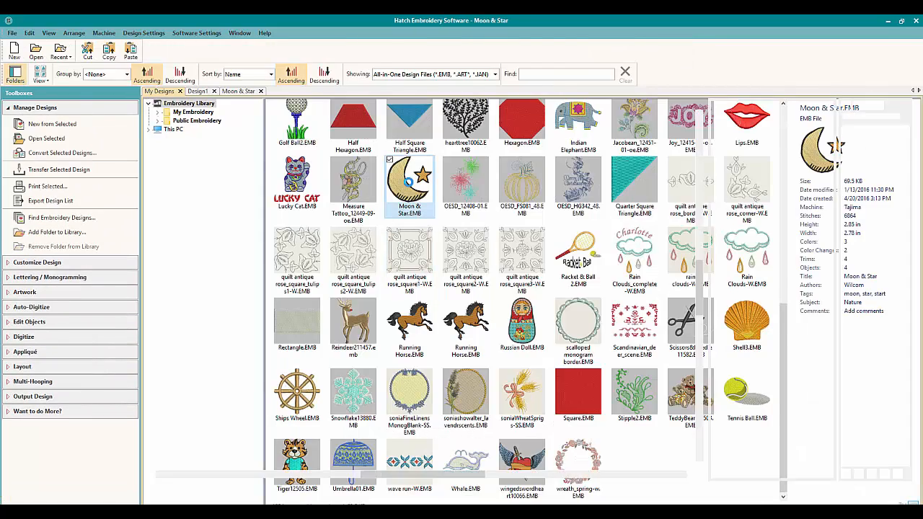
double_click(409, 182)
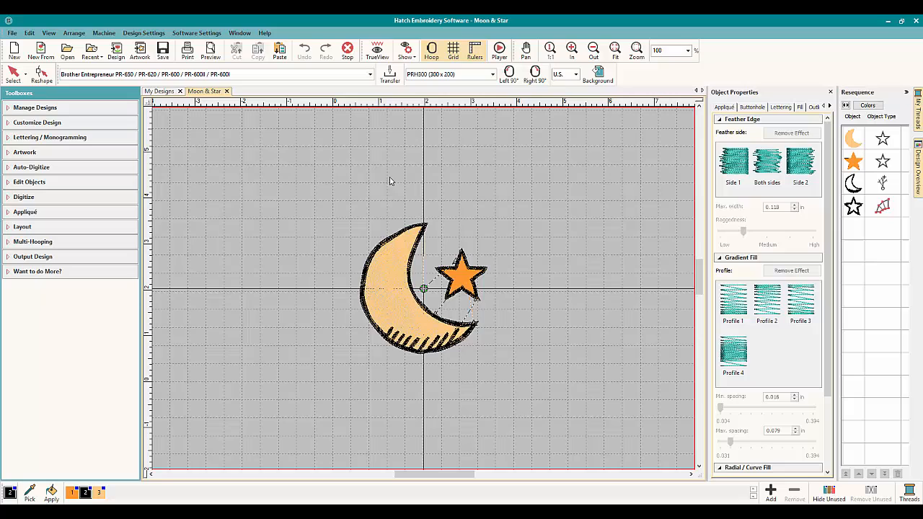
mouse_move(454, 369)
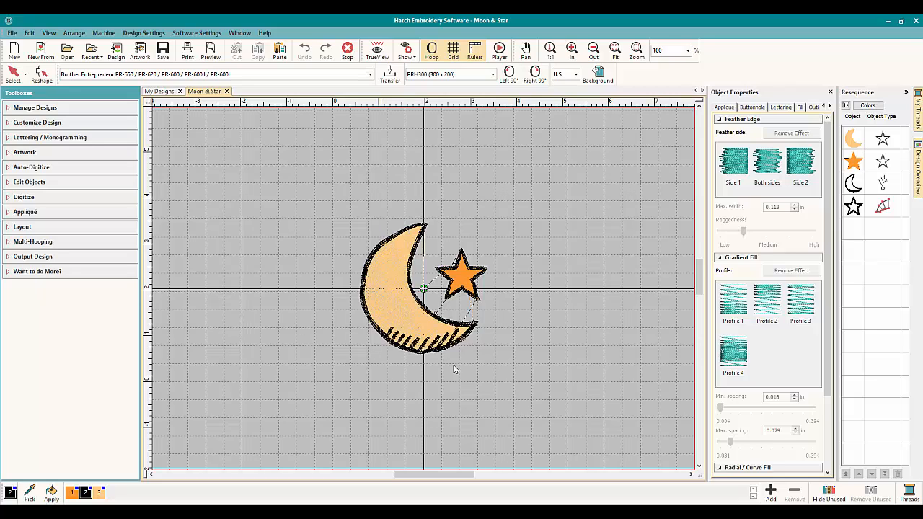
mouse_move(327, 269)
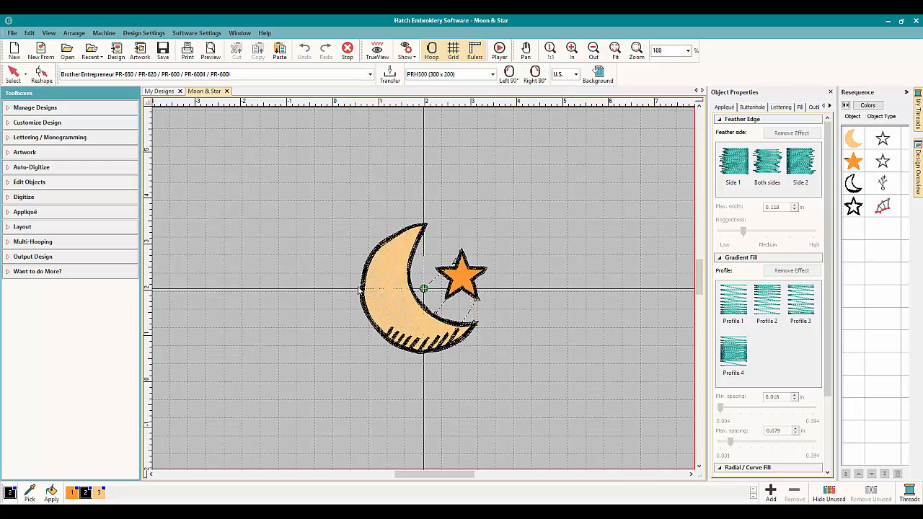
mouse_move(128, 202)
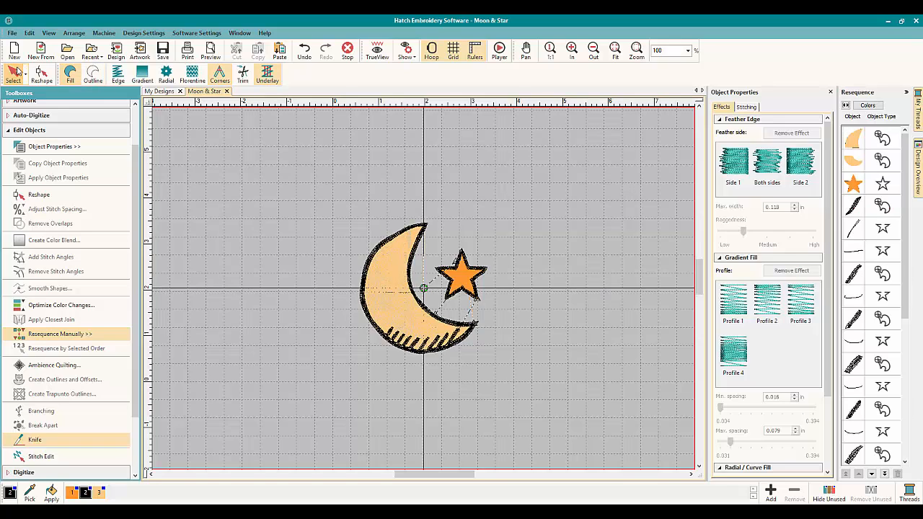
Cut the moon horizontally across its middle with the Knife.
left_click(411, 303)
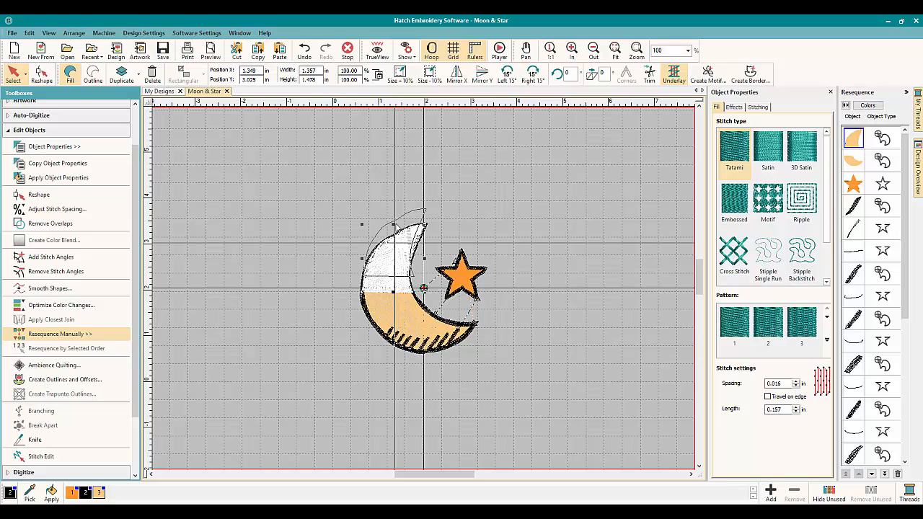
Drag the upper moon piece upward to leave a gap.
left_click(767, 148)
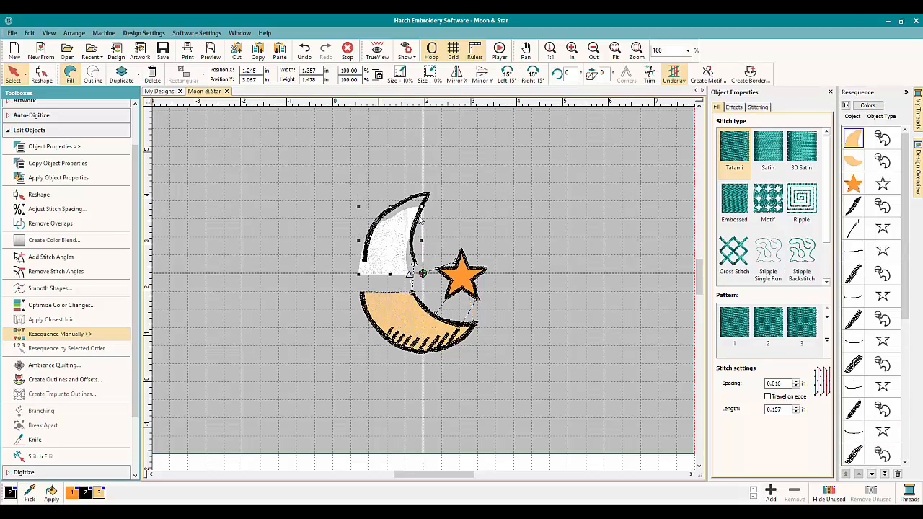
left_click(767, 148)
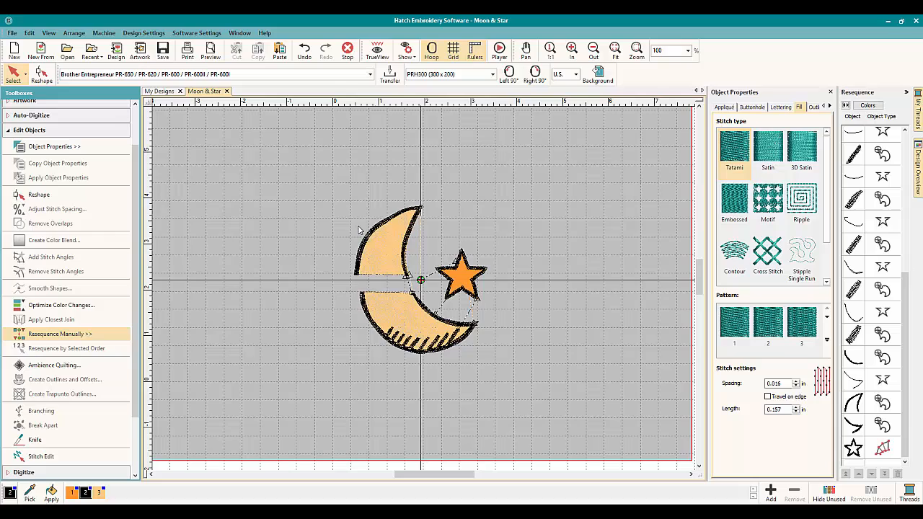
mouse_move(362, 254)
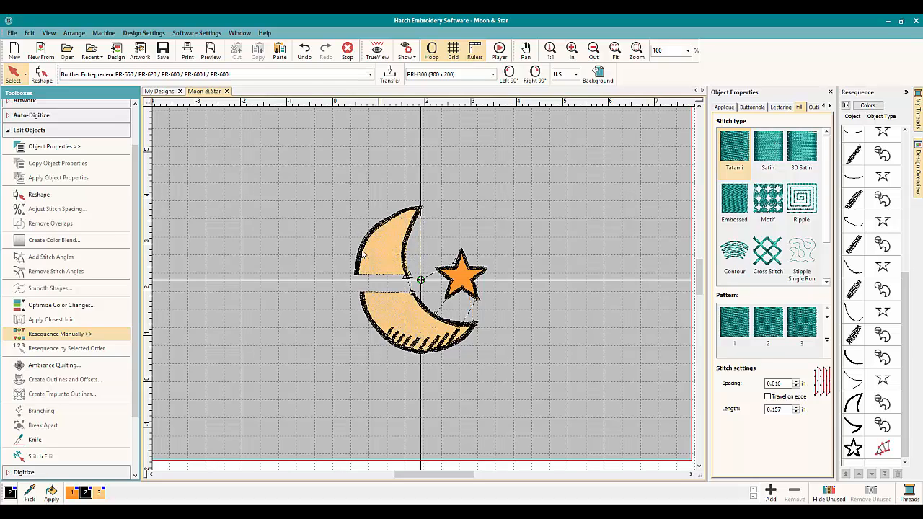
Lower the upper moon piece to sit just above the lower half, then deselect.
left_click(390, 245)
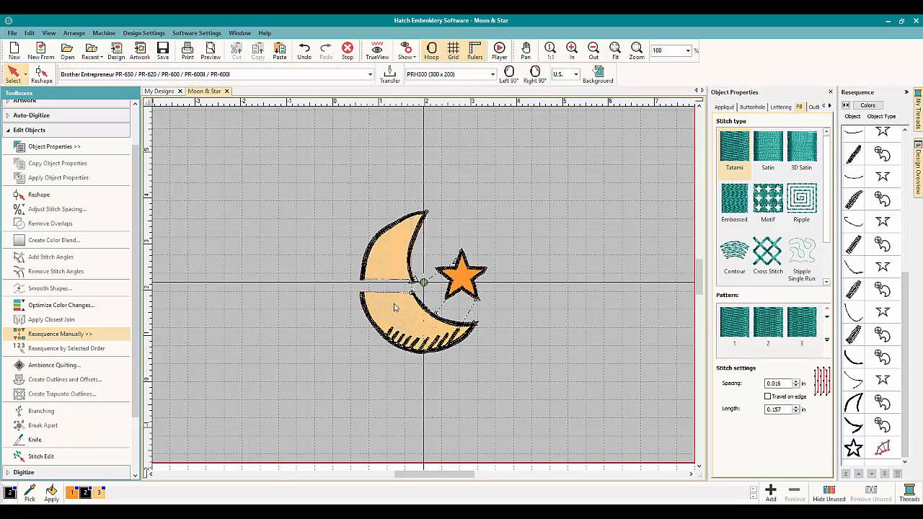
mouse_move(394, 211)
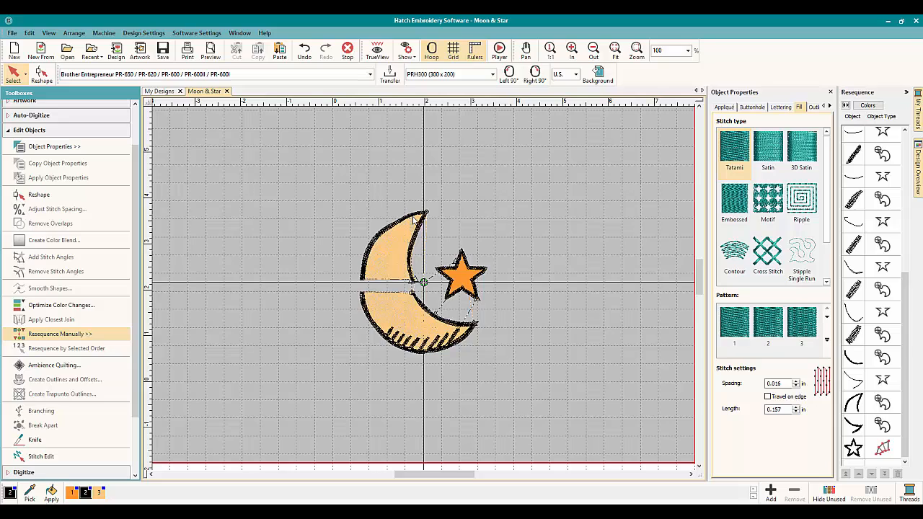
left_click(801, 147)
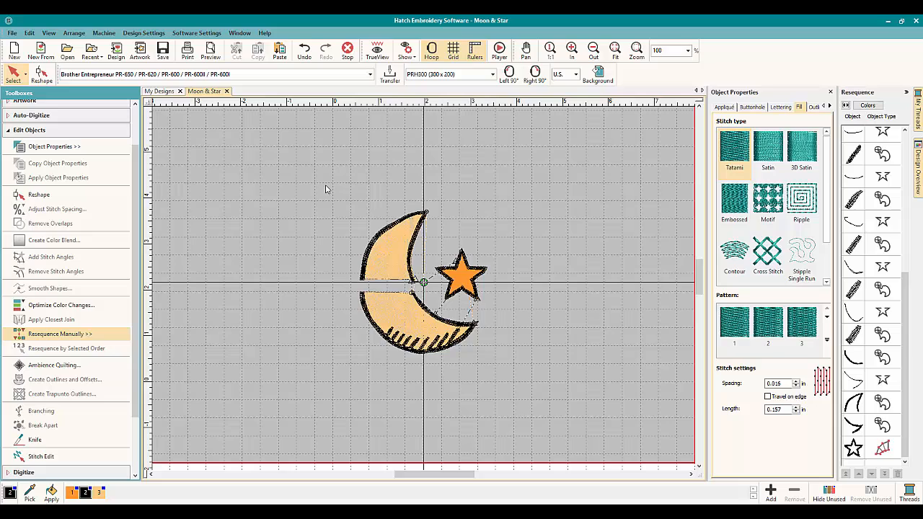
mouse_move(338, 230)
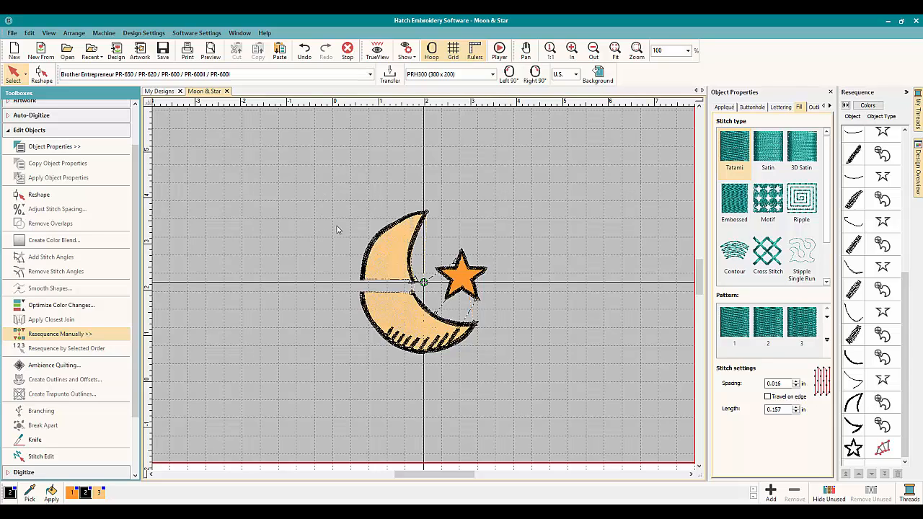
mouse_move(160, 128)
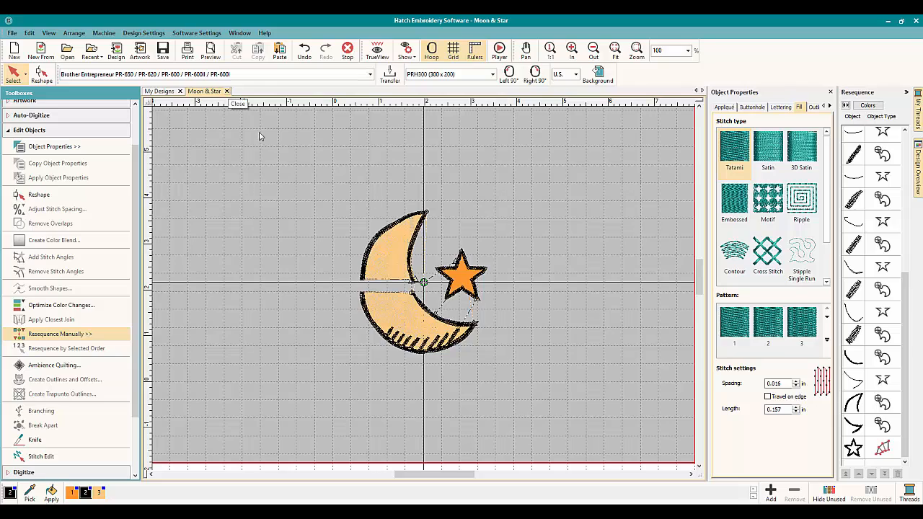
mouse_move(458, 216)
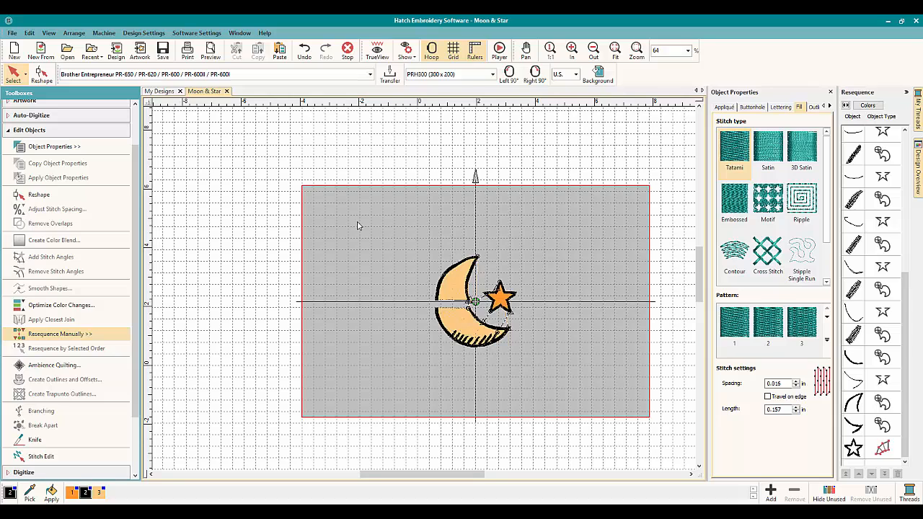
mouse_move(314, 180)
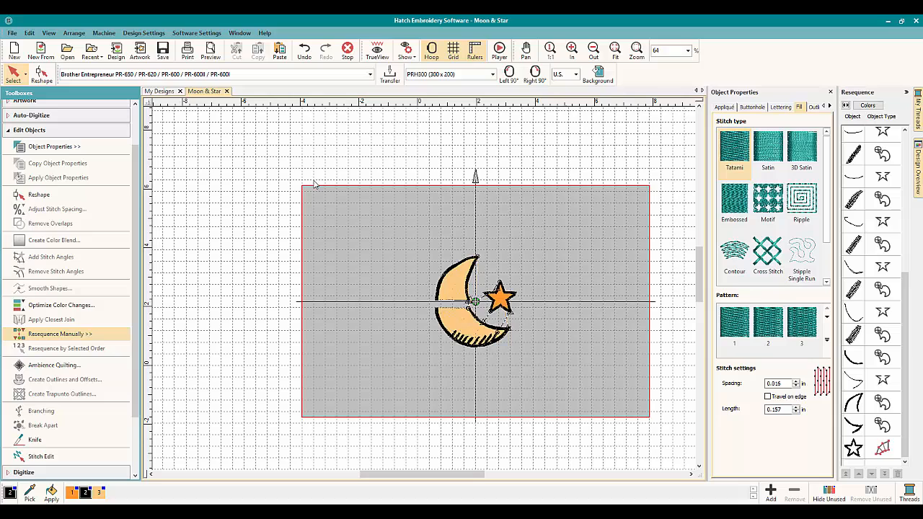
mouse_move(279, 146)
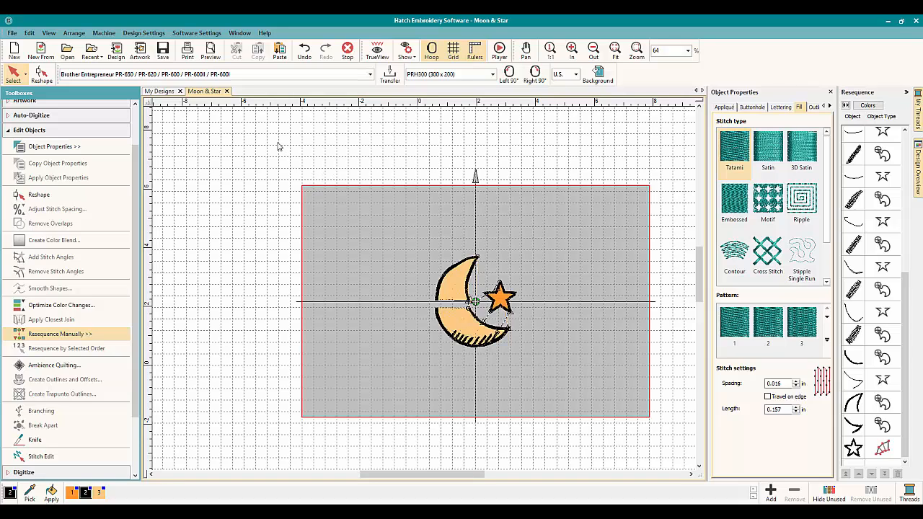
mouse_move(257, 132)
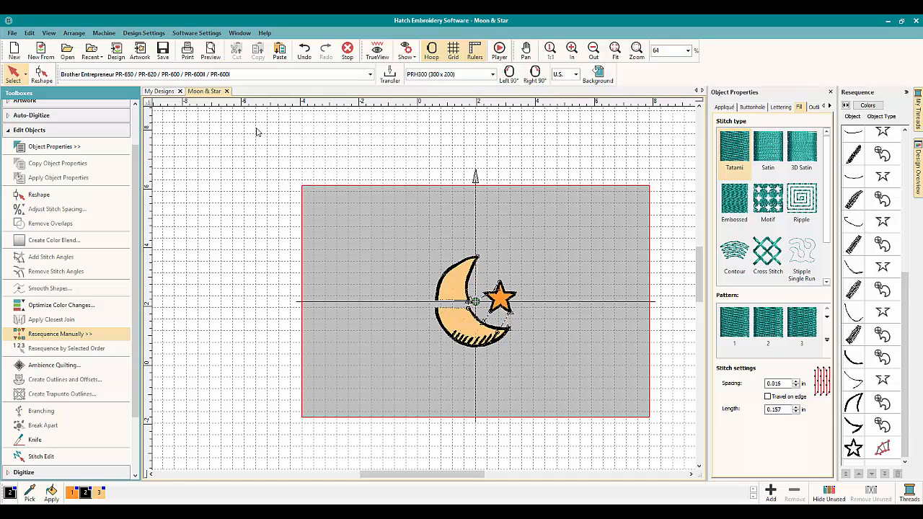
mouse_move(314, 138)
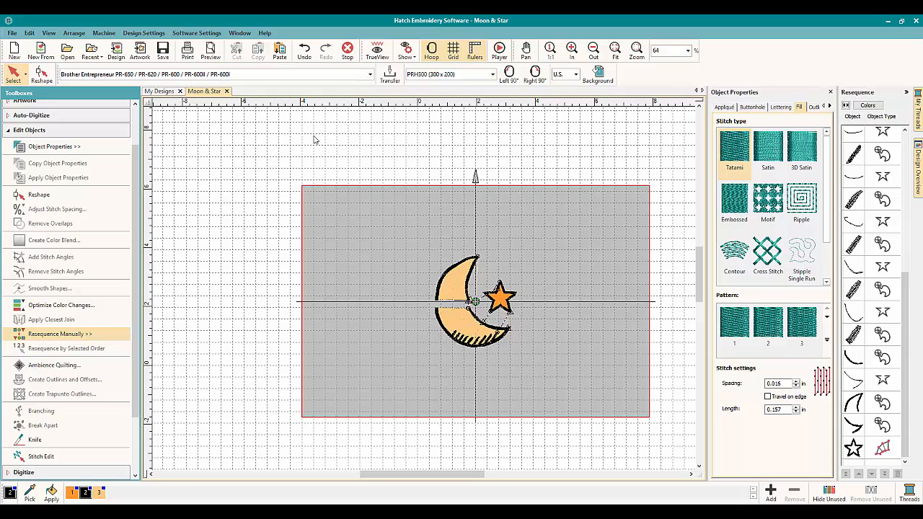
mouse_move(276, 138)
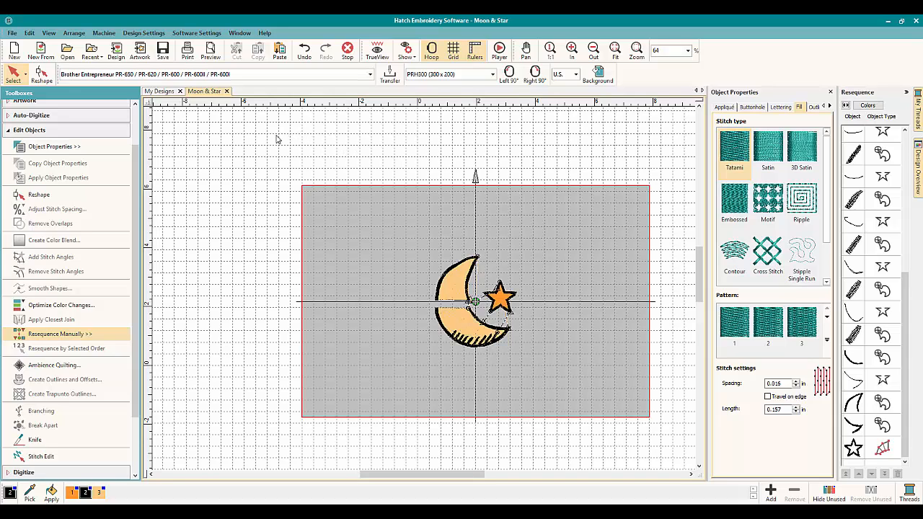